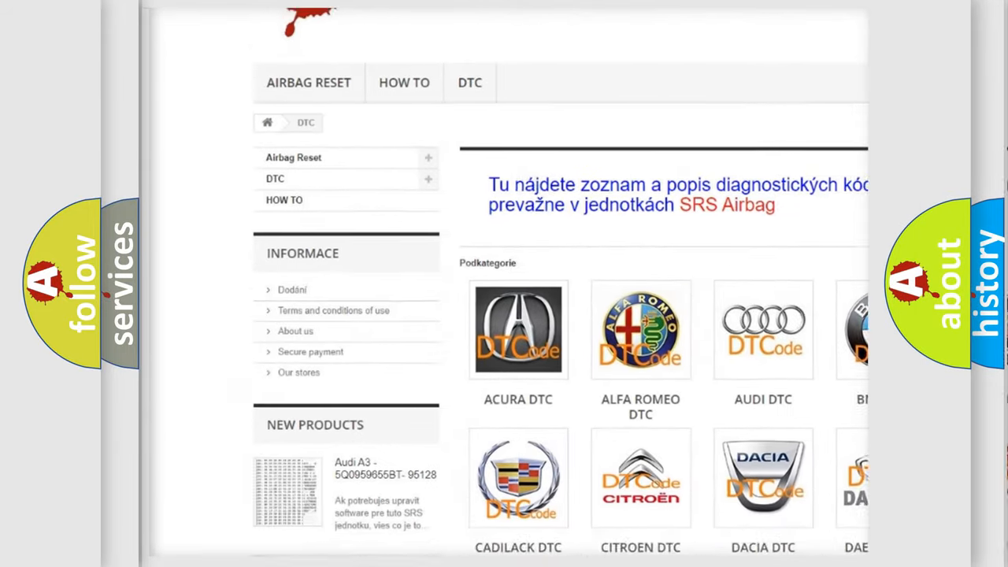
{"action": "scroll", "scroll_direction": "down", "scroll_amount": 3}
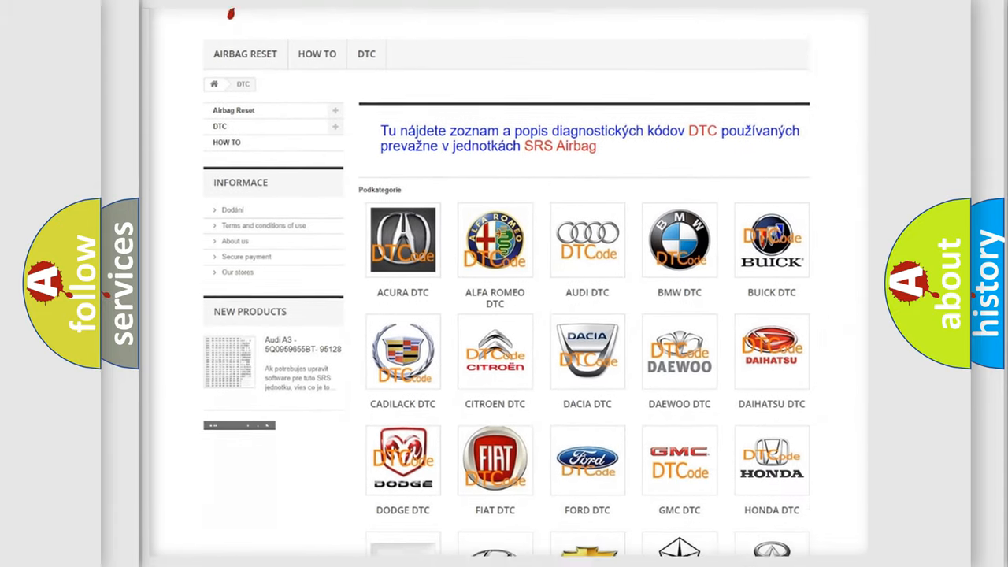
{"action": "scroll", "scroll_direction": "down", "scroll_amount": 3}
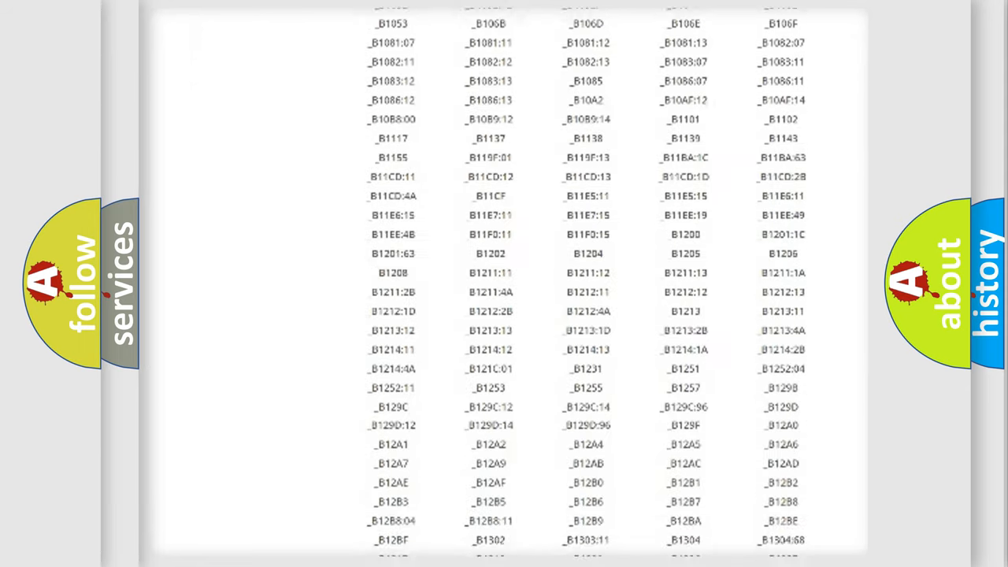
{"action": "scroll", "scroll_direction": "down", "scroll_amount": 3}
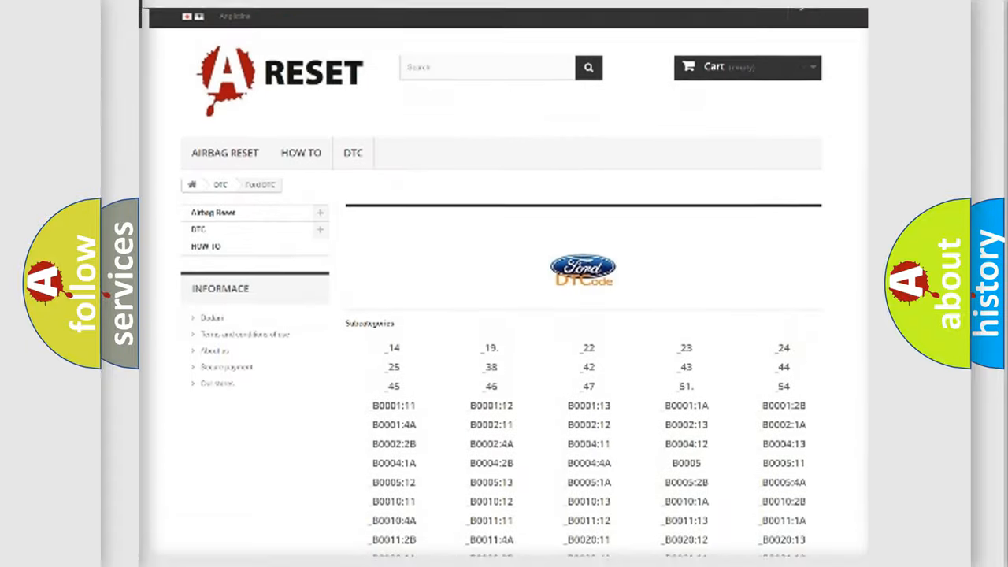
{"action": "scroll", "scroll_direction": "down", "scroll_amount": 3}
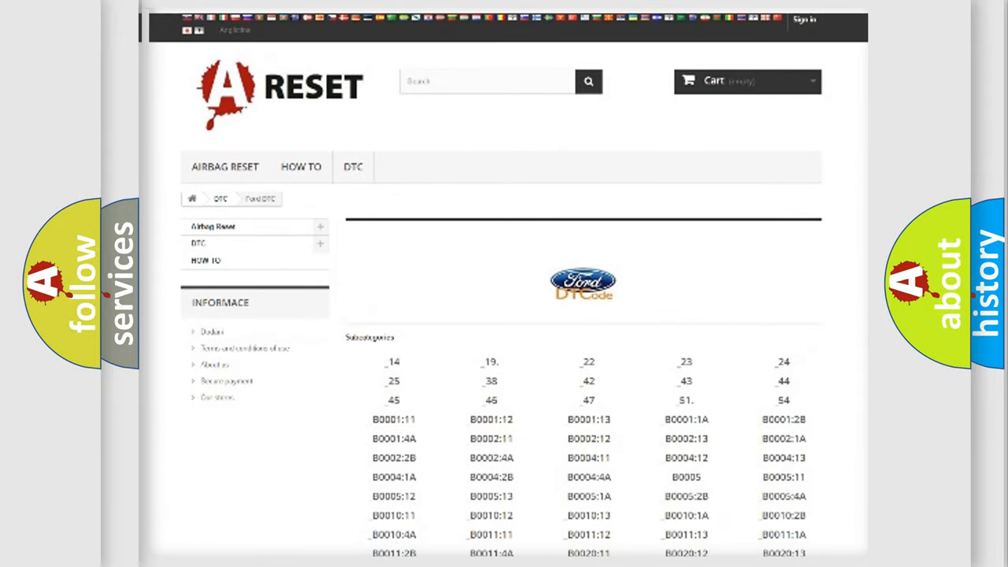